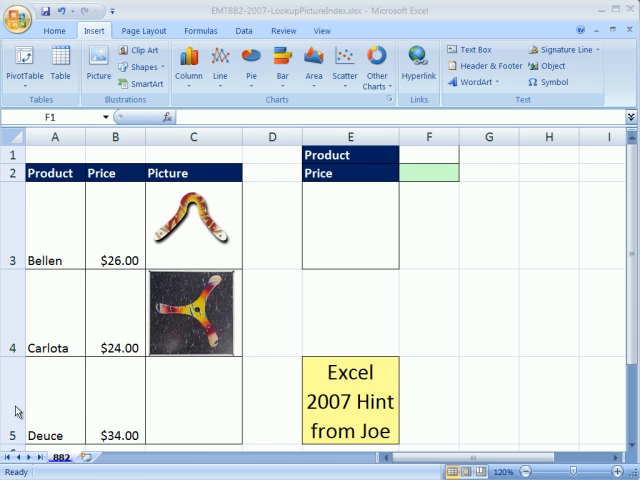
pyautogui.moveTo(230, 15)
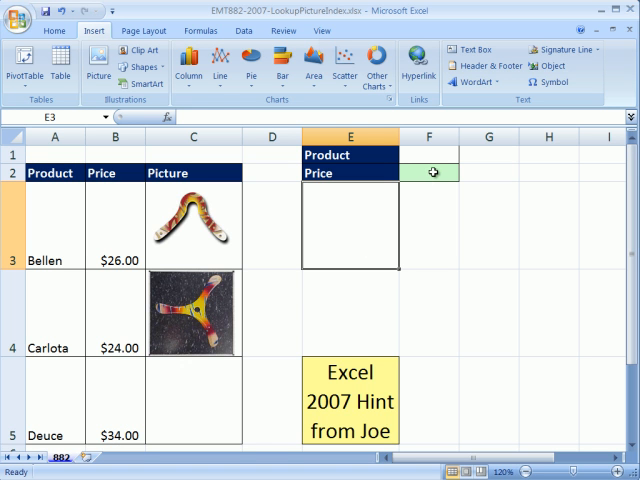
pyautogui.moveTo(443, 268)
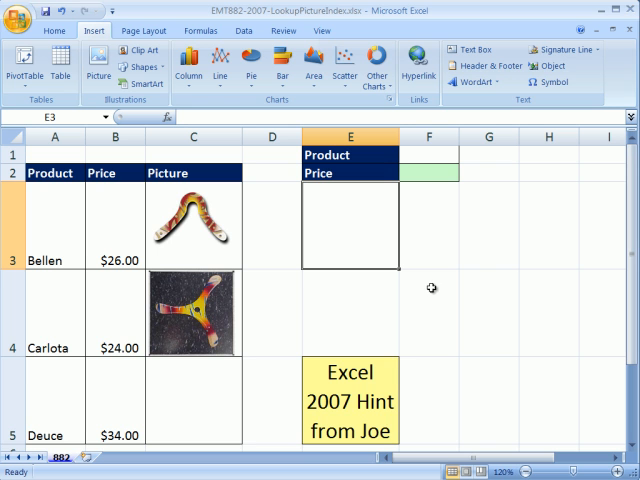
pyautogui.moveTo(358, 301)
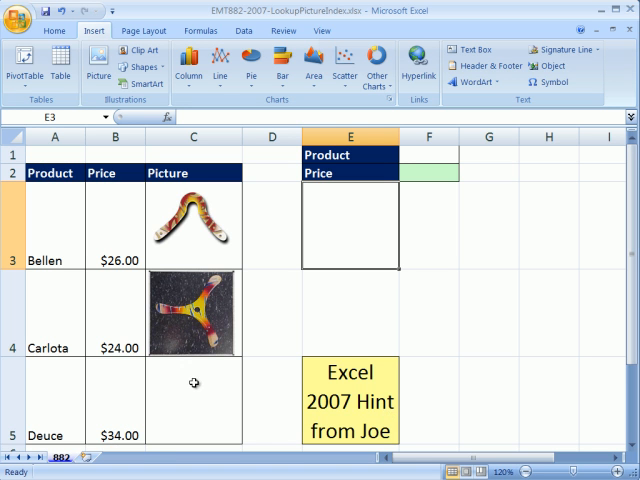
# Step: Select cell C5 and begin inserting Deuce's boomerang picture there
pyautogui.click(55, 220)
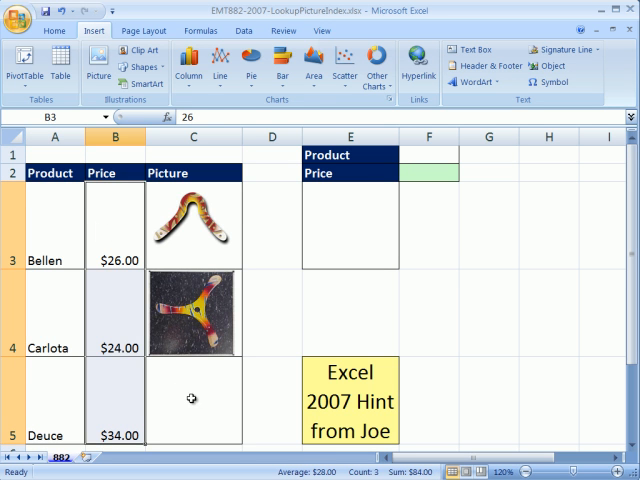
pyautogui.click(193, 400)
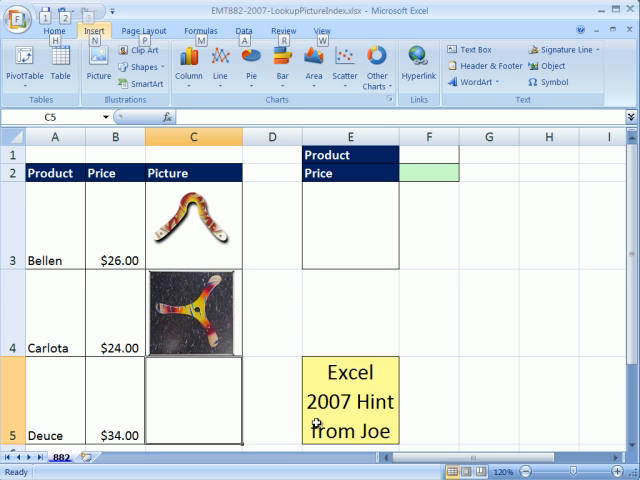
pyautogui.click(97, 67)
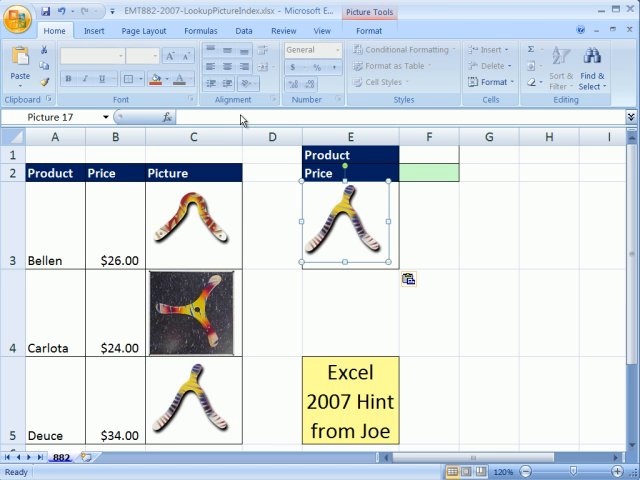
pyautogui.moveTo(199, 120)
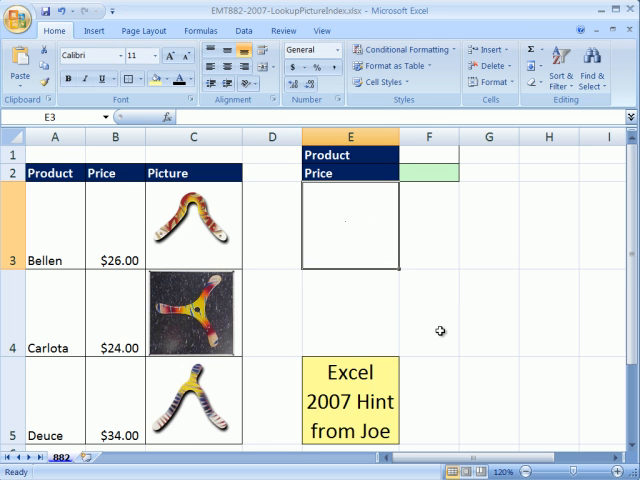
pyautogui.moveTo(424, 316)
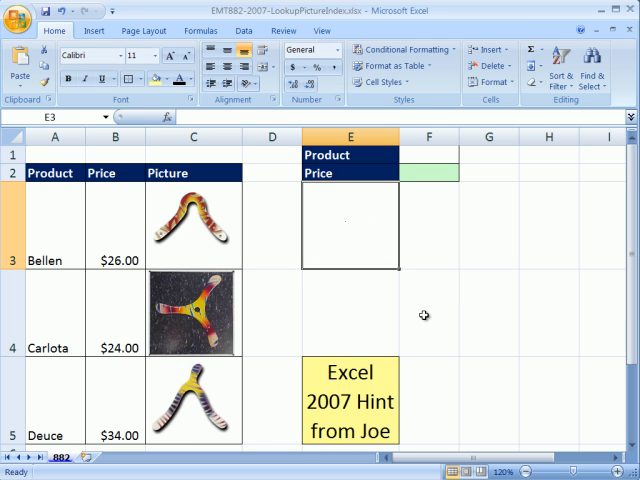
pyautogui.click(428, 313)
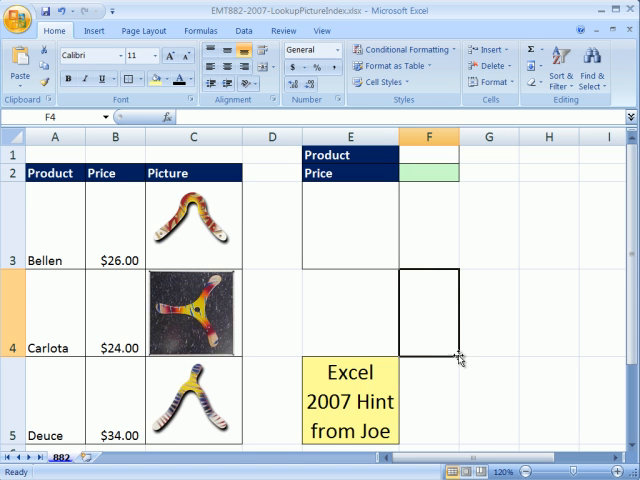
pyautogui.moveTo(452, 322)
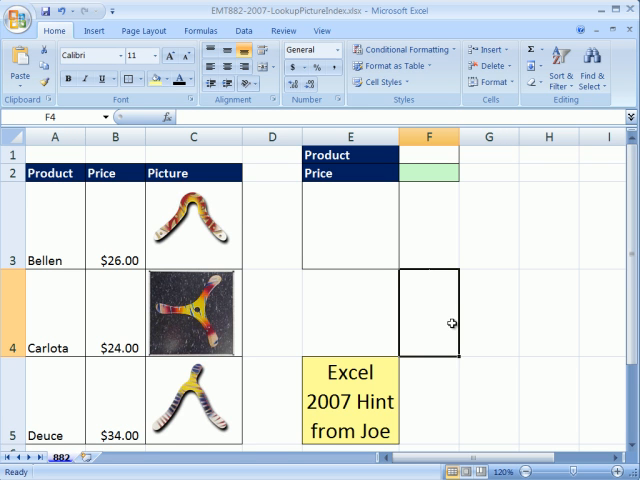
pyautogui.click(429, 155)
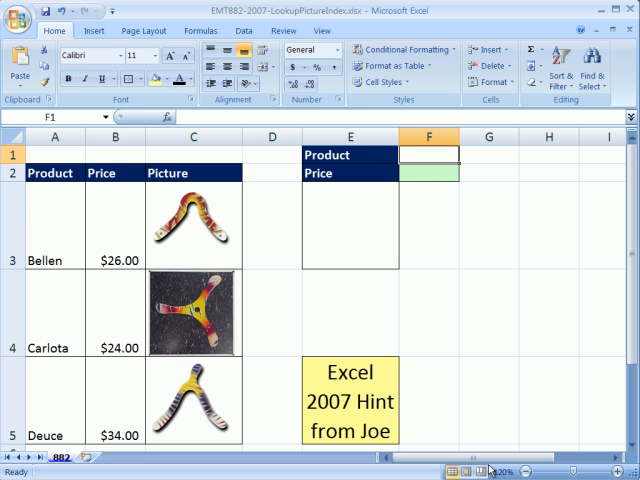
# Step: Give F1 a List validation sourced from $A$3:$A$5, then choose Carlota
pyautogui.press('alt+d')
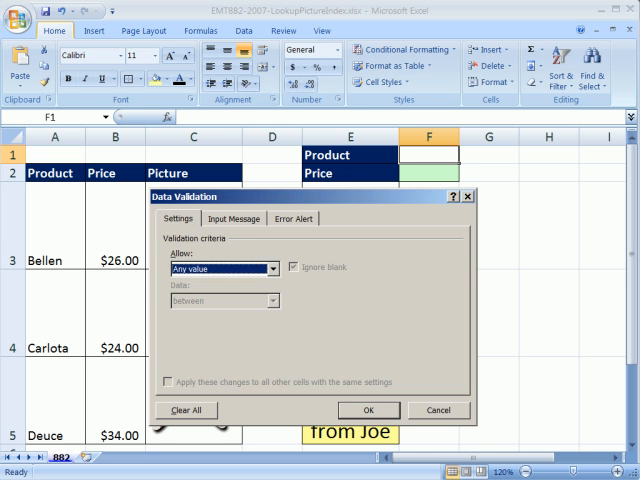
pyautogui.click(270, 268)
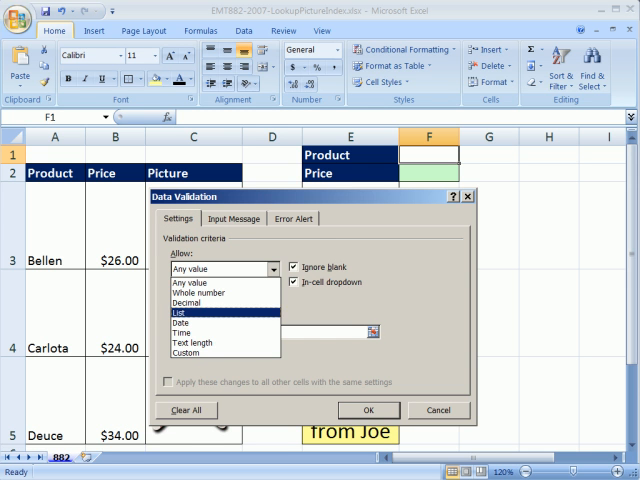
pyautogui.click(195, 311)
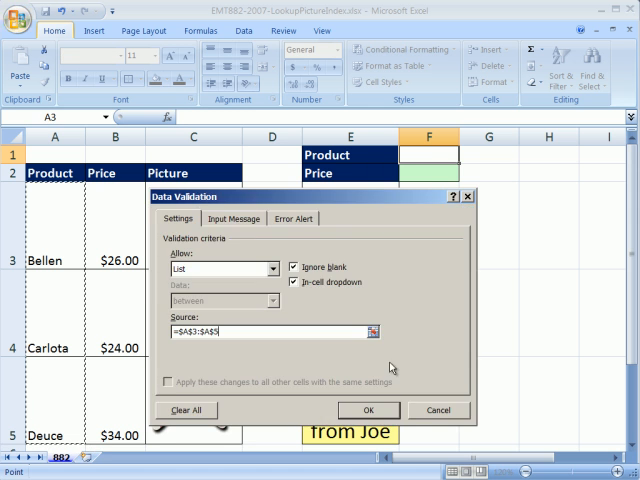
pyautogui.click(367, 410)
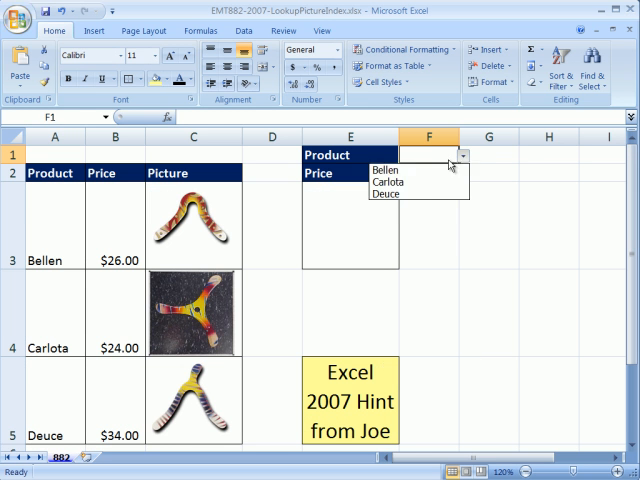
pyautogui.click(387, 182)
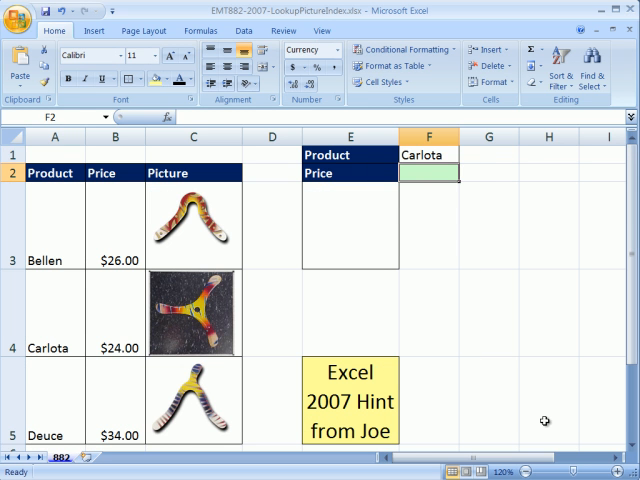
# Step: Enter =VLOOKUP(F1,A3:B5,2,0) in F2 so Carlota's price shows $24.00
pyautogui.write('=VLOOKUP(')
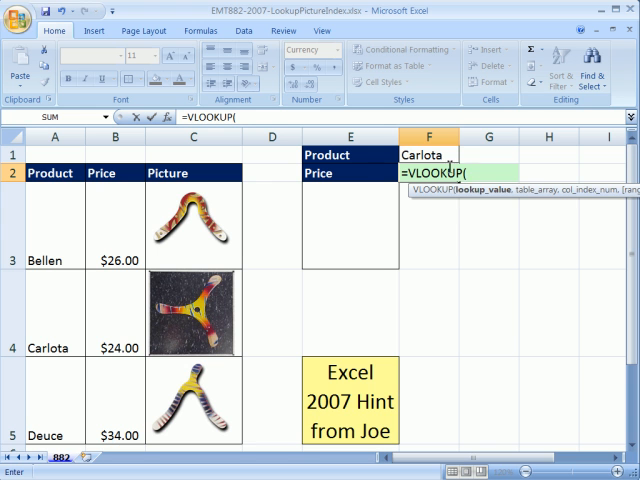
pyautogui.click(427, 154)
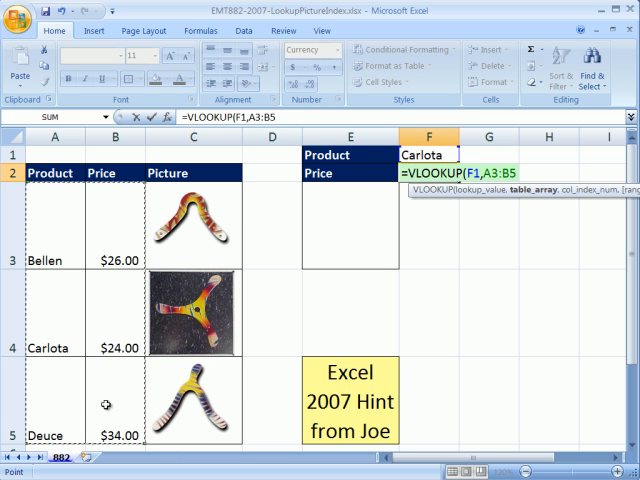
pyautogui.write(',')
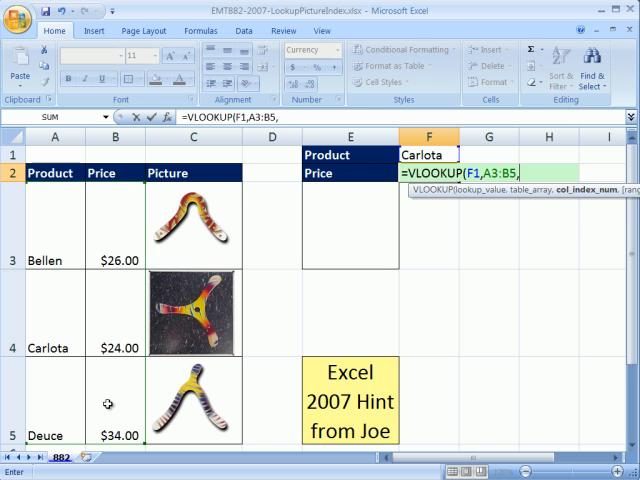
pyautogui.write('2')
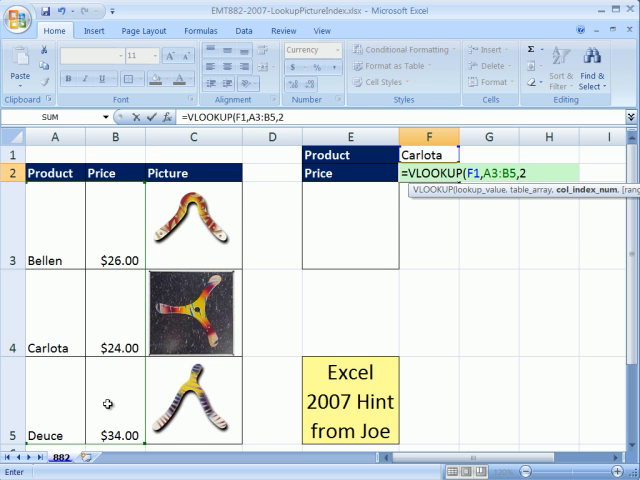
pyautogui.write(',0)')
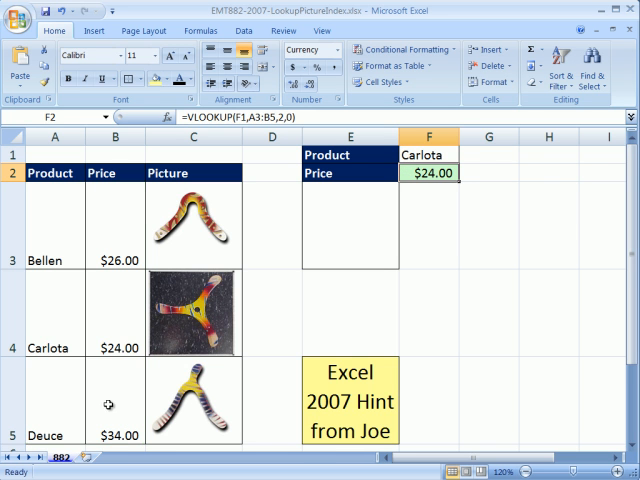
pyautogui.click(350, 230)
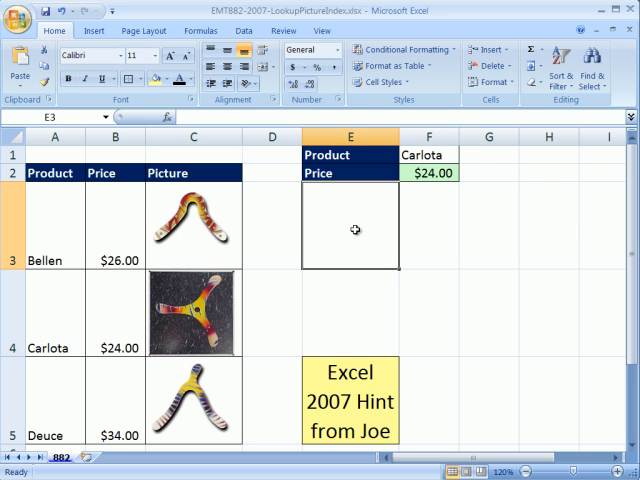
# Step: Enter =INDEX($C$3:$C$5,MATCH($F$1,$A$3:$A$5,0)) in F4
pyautogui.click(428, 313)
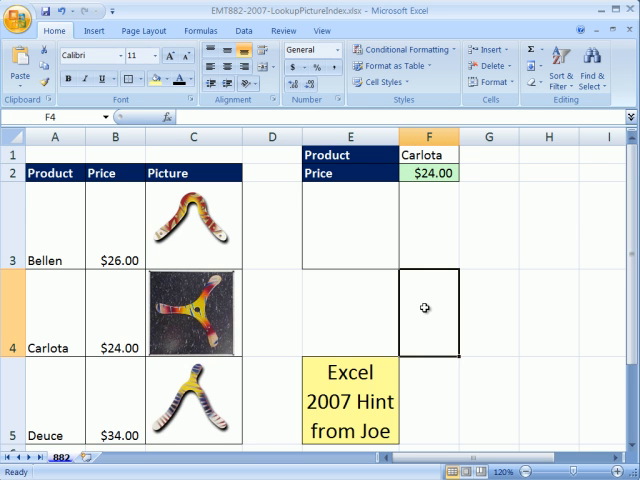
pyautogui.moveTo(346, 228)
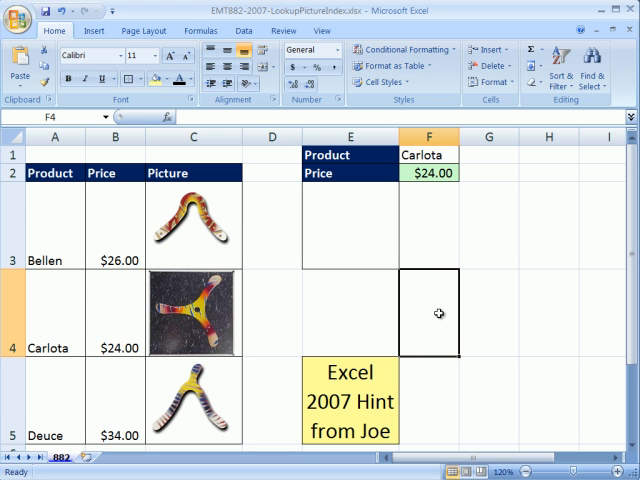
pyautogui.write('=INDEX(')
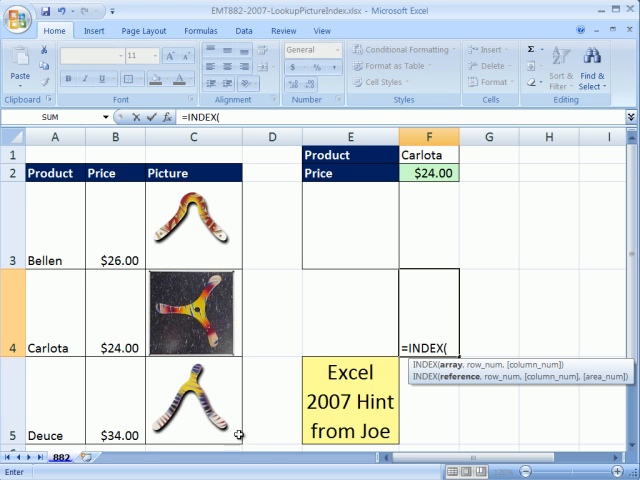
pyautogui.click(272, 400)
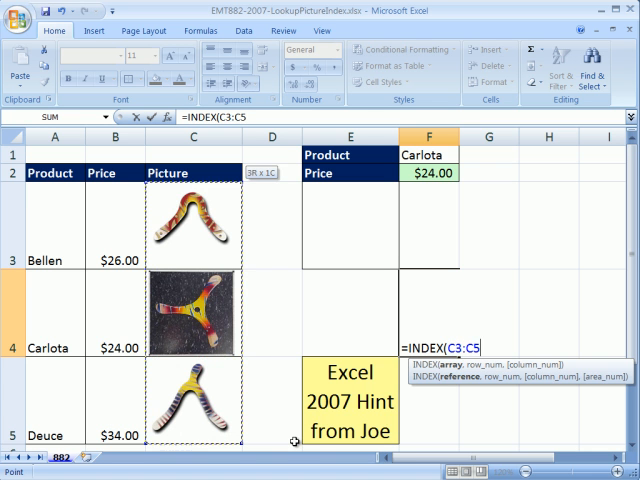
pyautogui.press('f4')
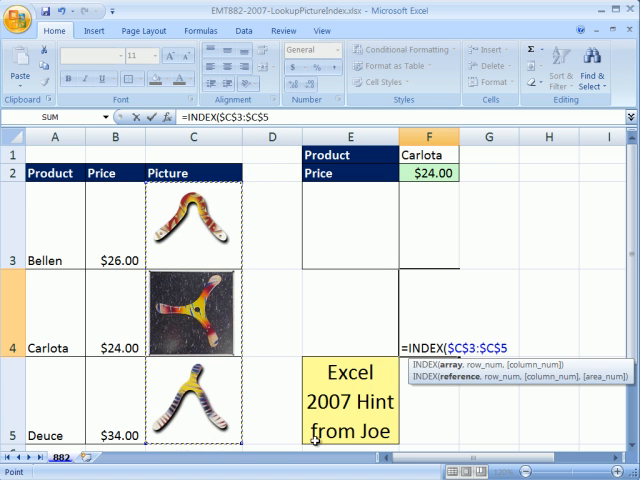
pyautogui.write(',')
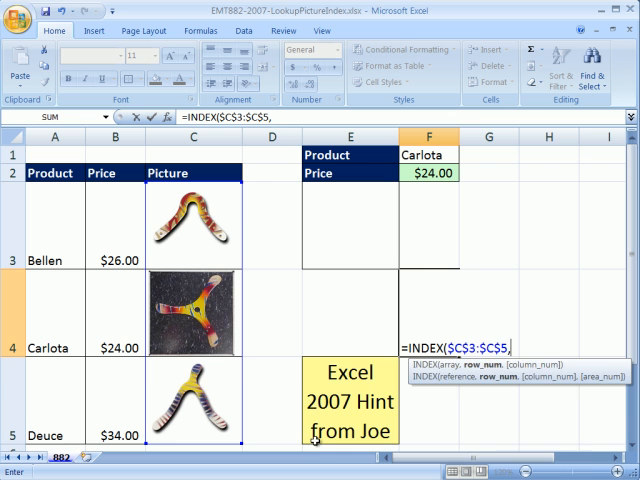
pyautogui.write('MATCH($F$1')
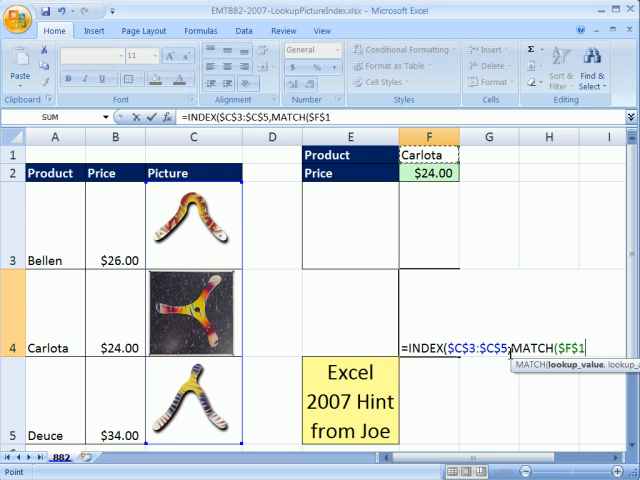
pyautogui.write(',A3:A5')
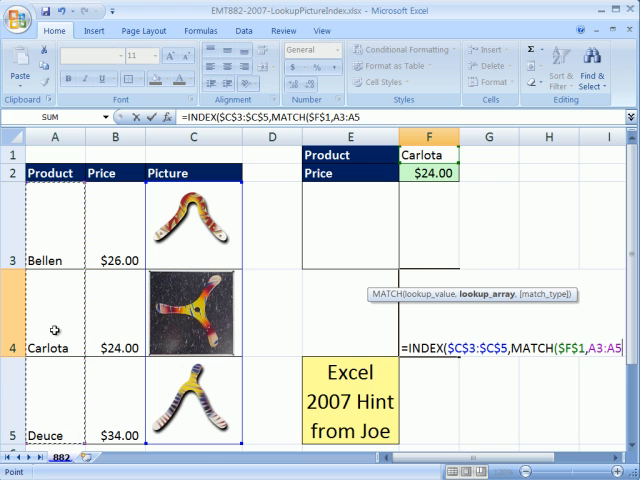
pyautogui.moveTo(162, 333)
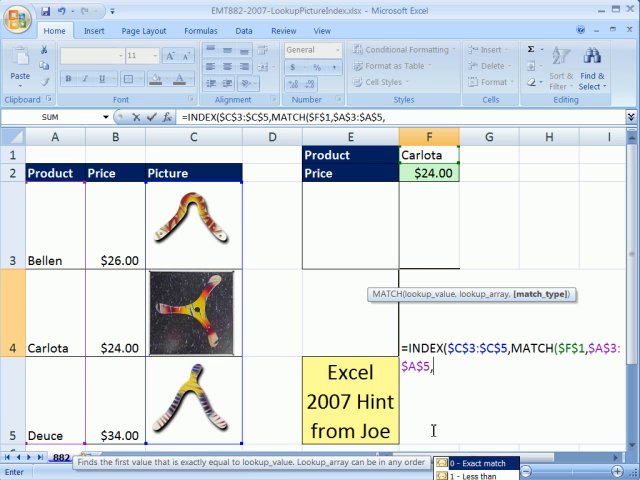
pyautogui.write('0')
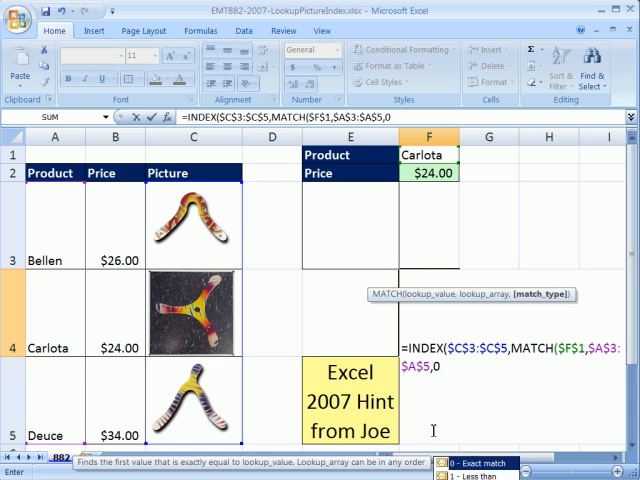
pyautogui.write(')')
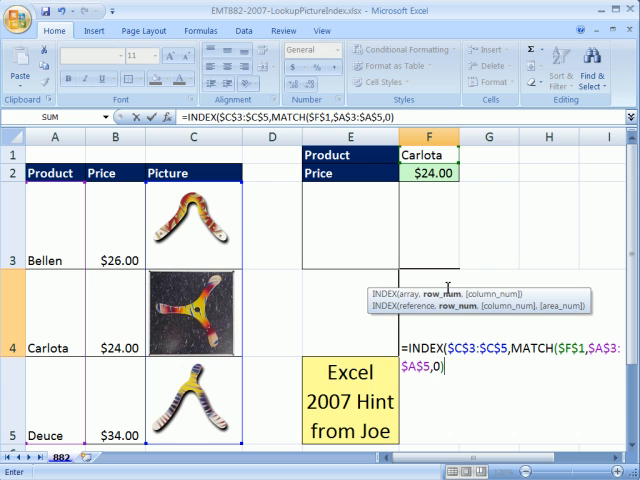
pyautogui.write(')')
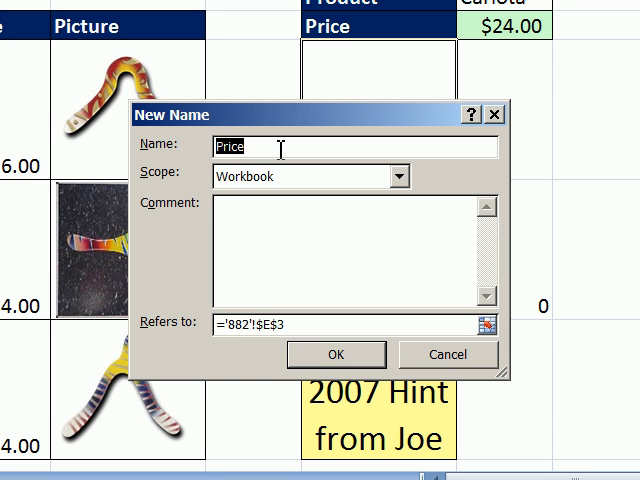
# Step: Define the name BoomPic for the picture formula and close Name Manager
pyautogui.write('BoomPi')
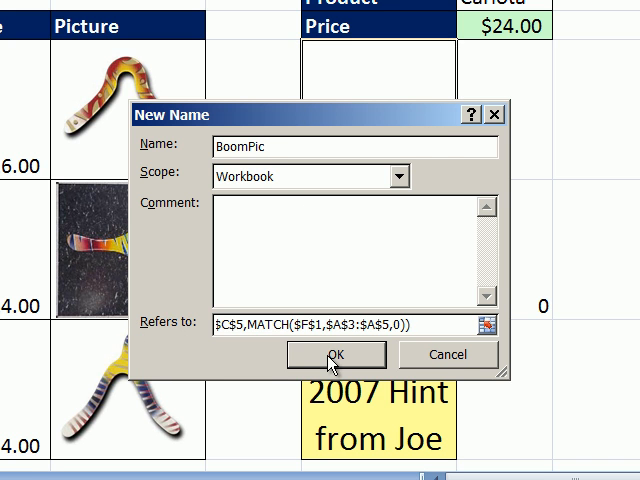
pyautogui.click(336, 354)
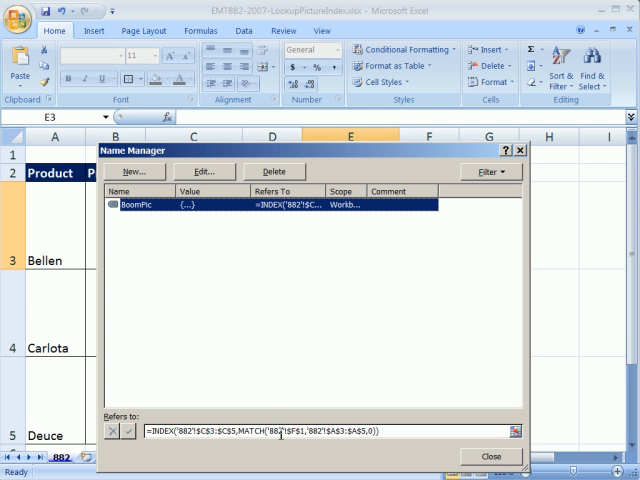
pyautogui.click(491, 456)
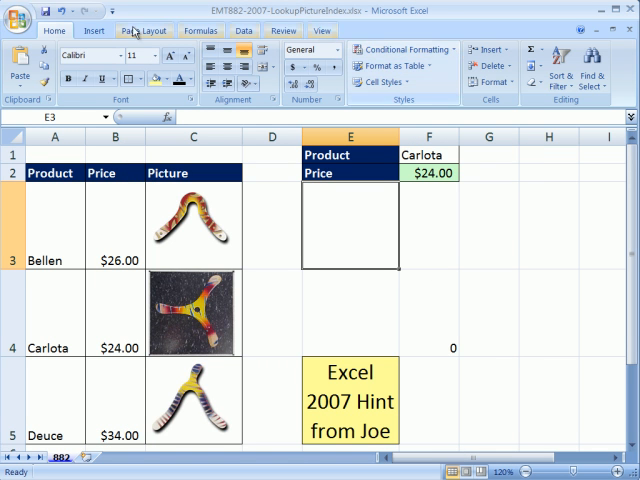
# Step: Insert an embedded Bitmap Image object from the Insert ribbon
pyautogui.click(93, 31)
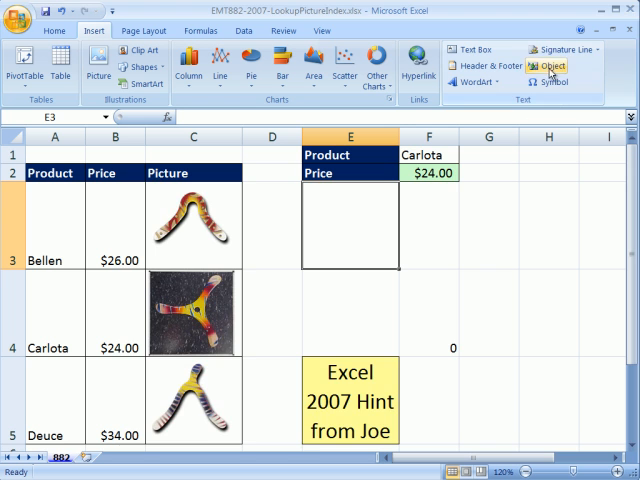
pyautogui.click(554, 66)
pyautogui.write('=')
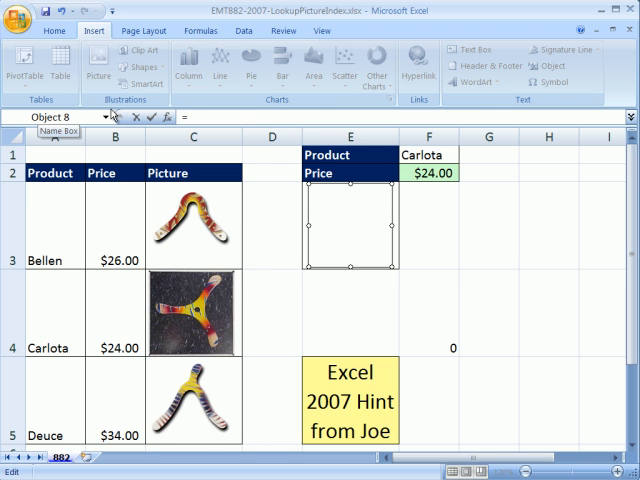
# Step: Set the object's formula to =BoomPic, then choose Bellen to show its $26.00 picture
pyautogui.write('BoomPic')
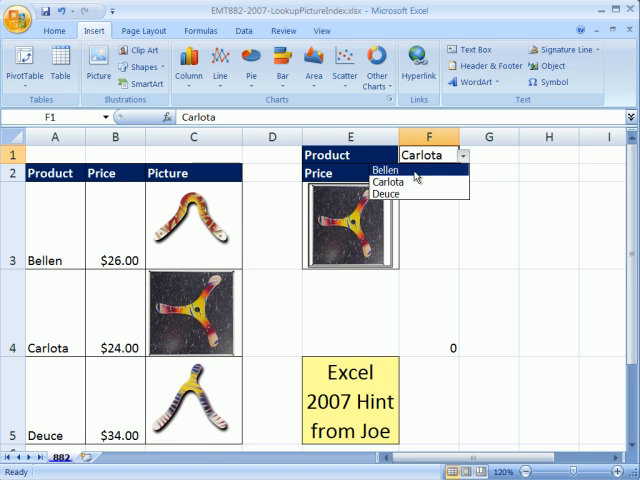
pyautogui.click(385, 170)
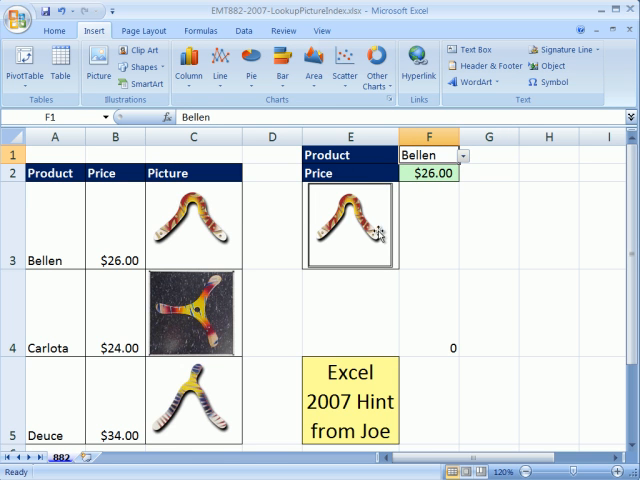